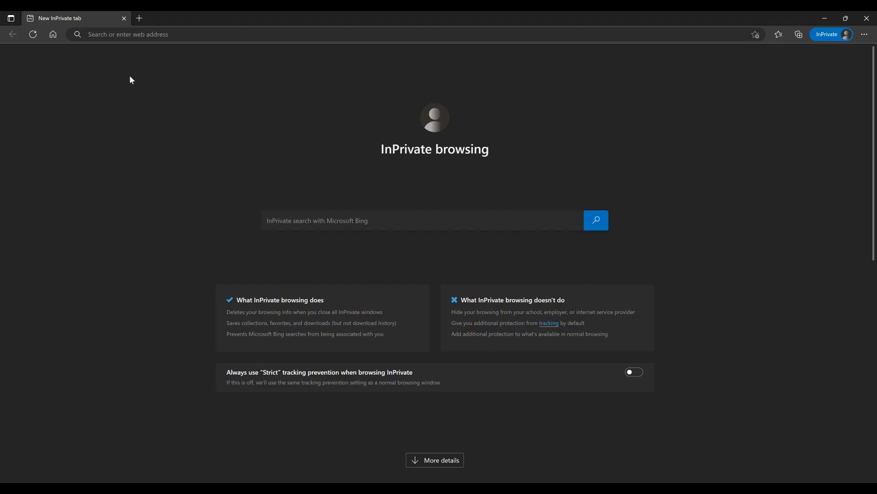
mouse_move(380, 106)
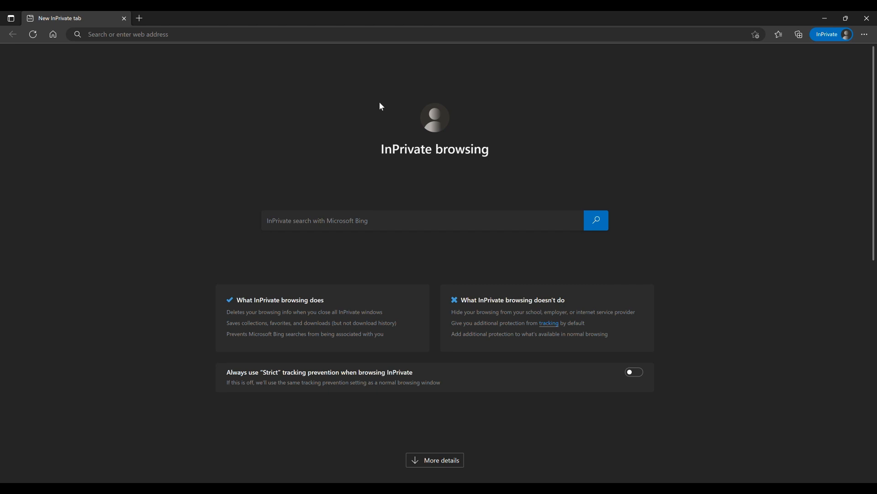
mouse_move(752, 138)
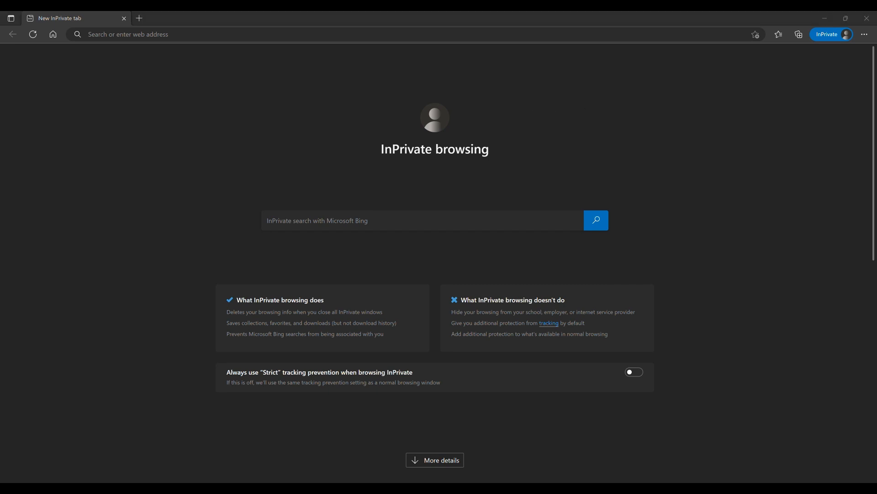
- Navigate to the My Sign-Ins security info URL, reaching the Microsoft account picker
click(380, 33)
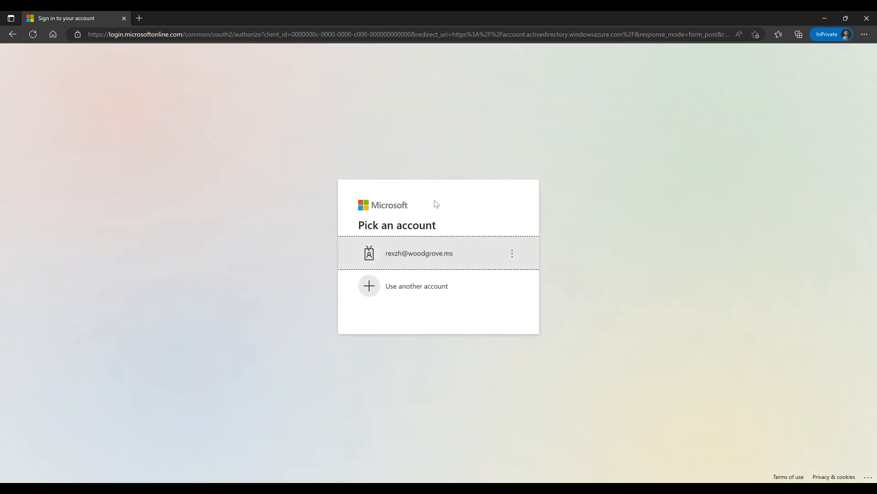
- Sign in as the listed work account with its password, reaching the identity verification prompt
click(419, 254)
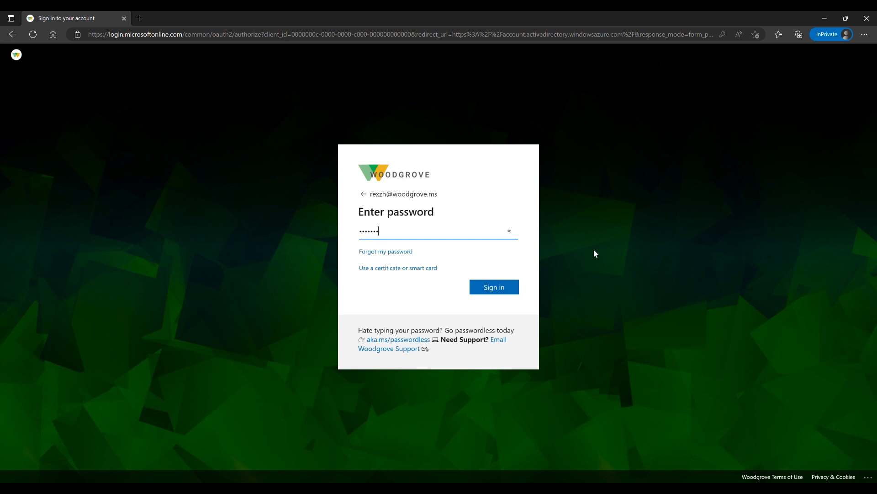
click(492, 286)
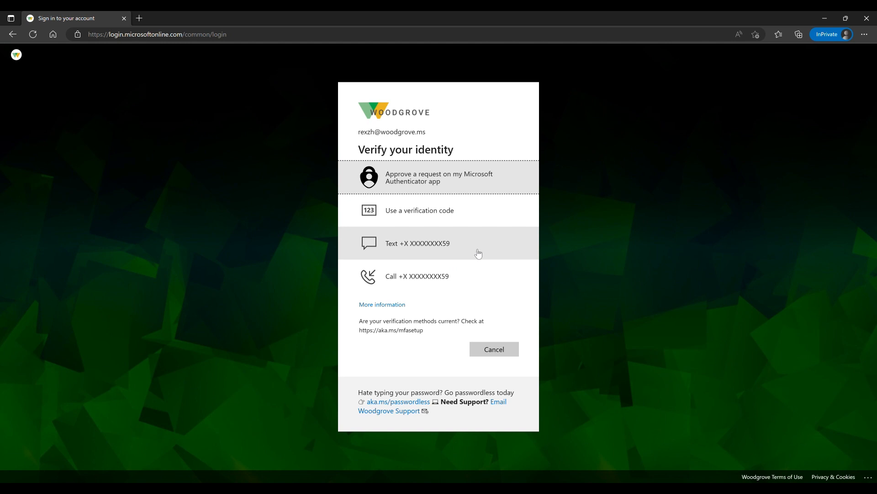
click(416, 243)
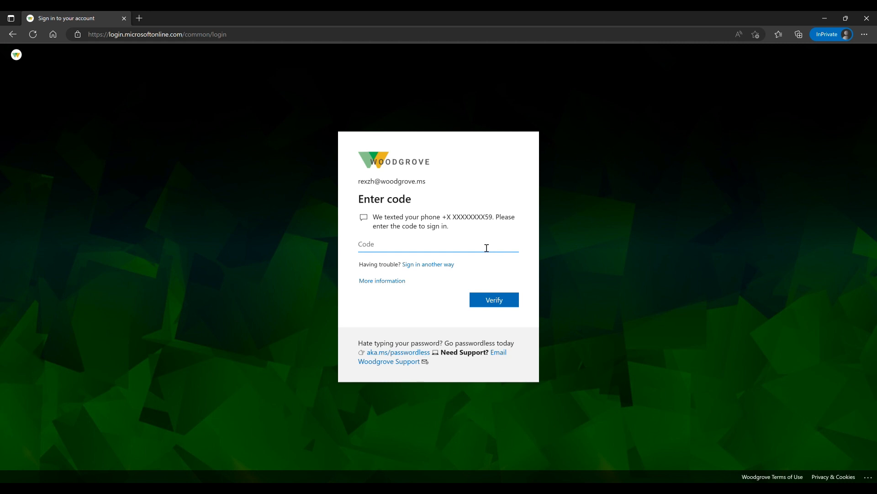
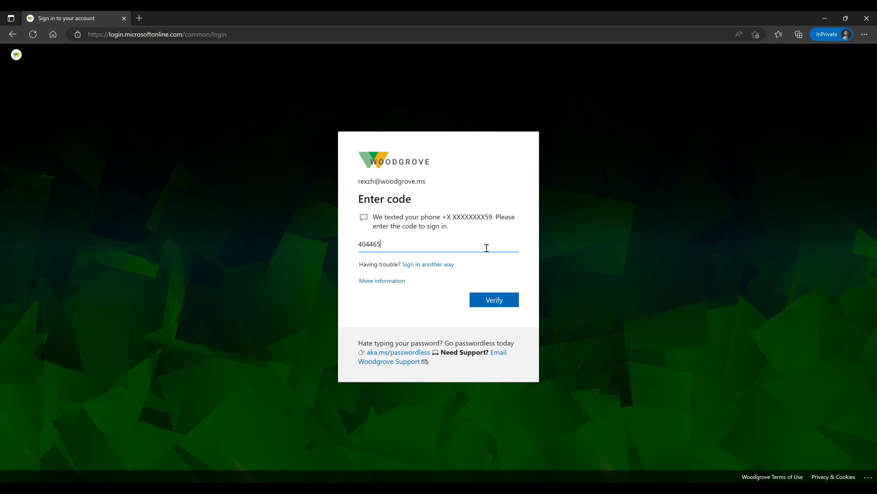
click(494, 300)
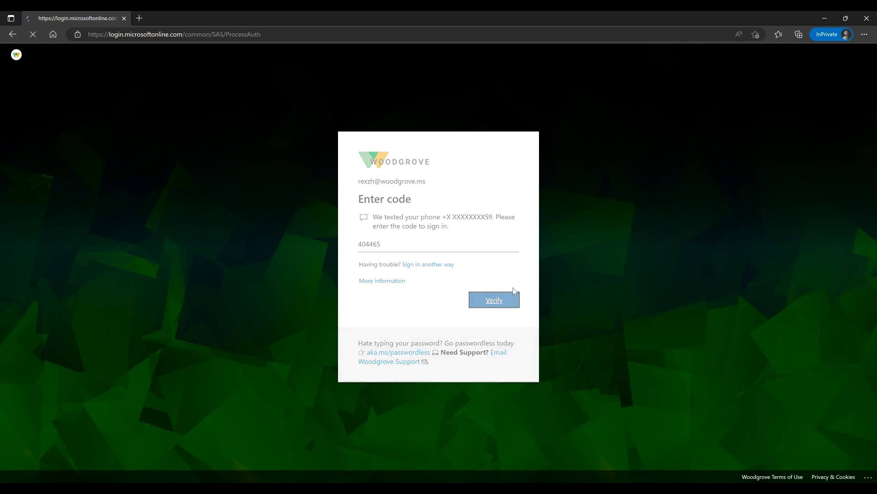
click(493, 300)
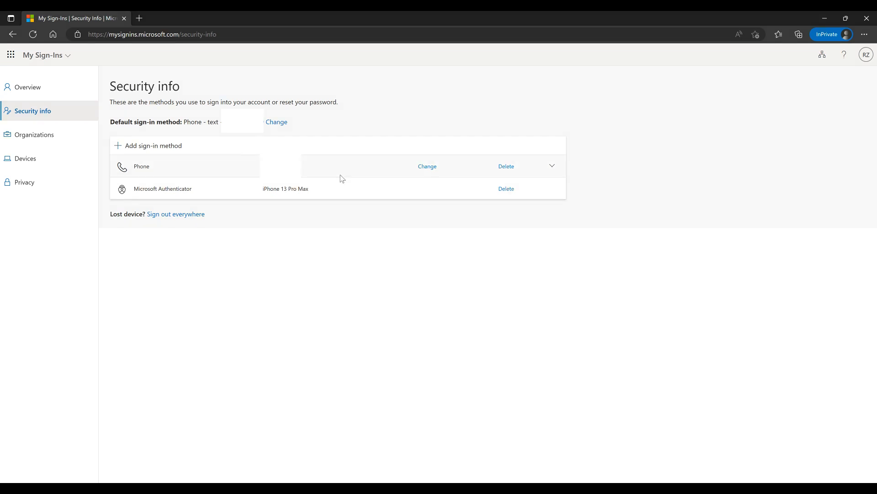
mouse_move(276, 122)
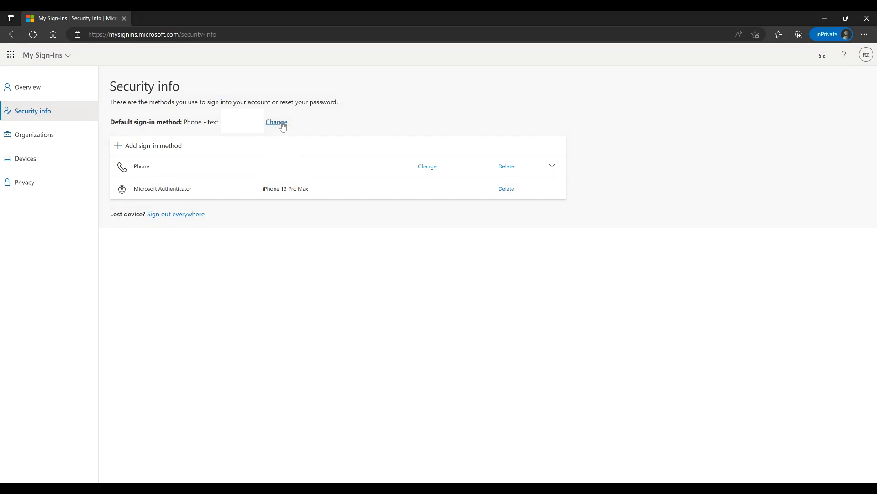
- Change the default sign-in method to App based authentication - notification and confirm it
click(276, 122)
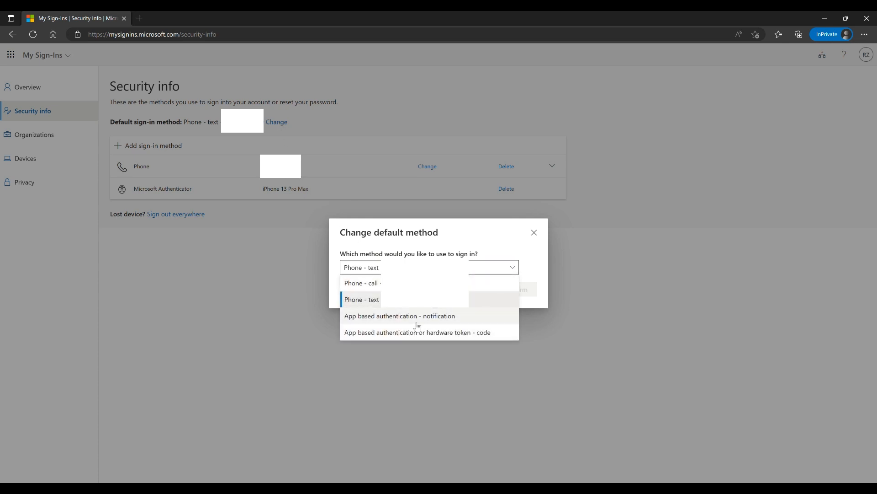
click(399, 316)
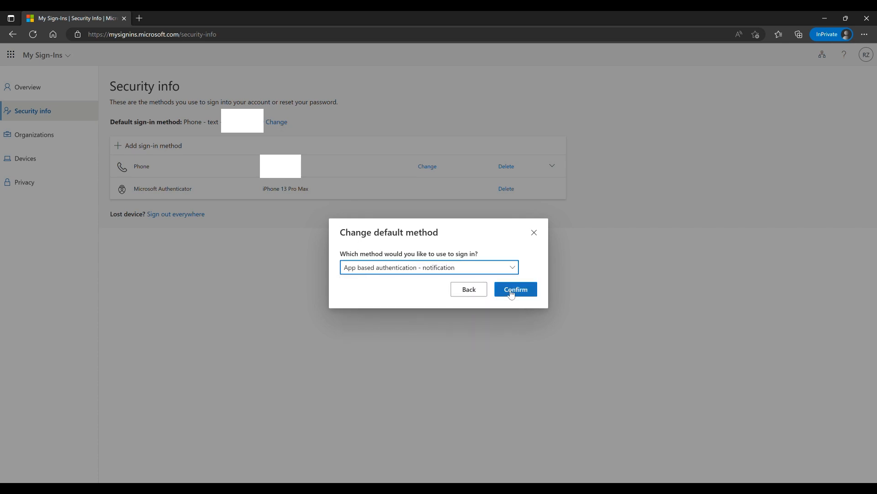
click(515, 289)
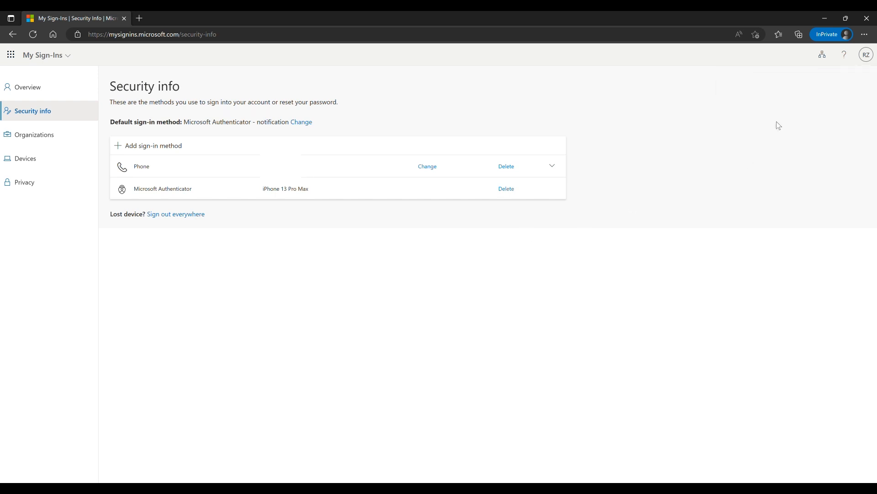
- Start a new InPrivate window to retest the sign-in
click(139, 19)
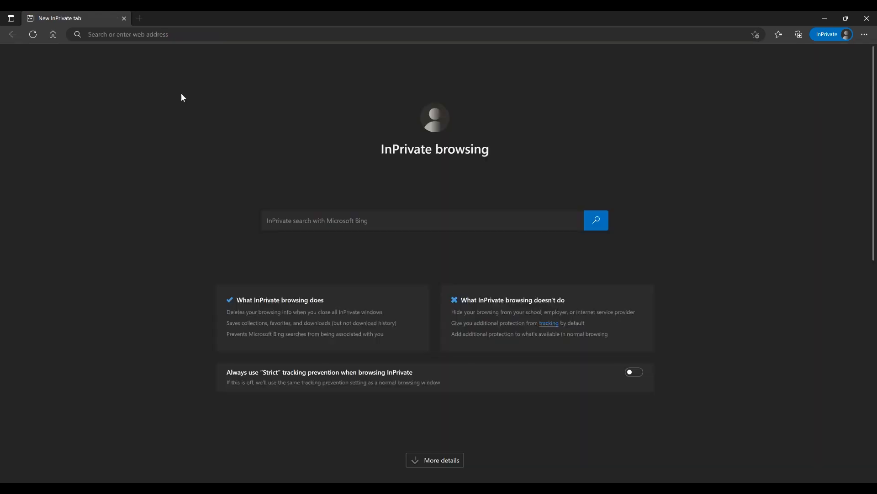
mouse_move(275, 128)
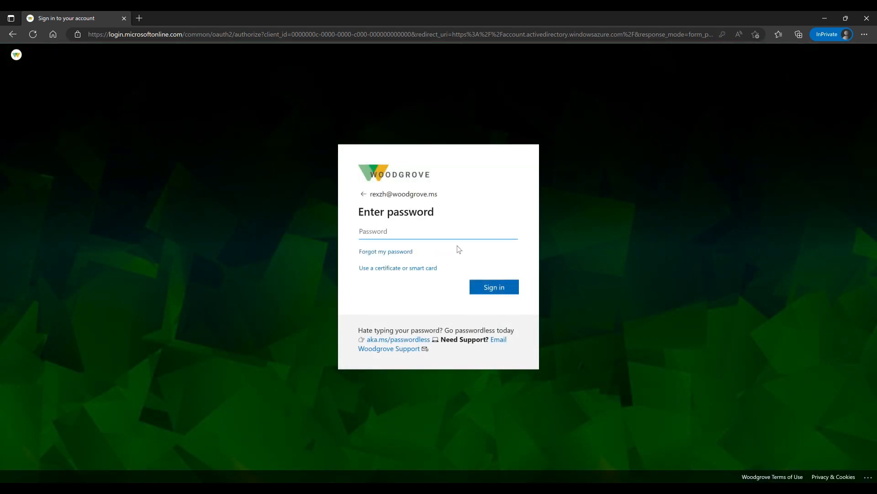
- Sign in again with the password, triggering an Authenticator approval request showing number 34
text(password)
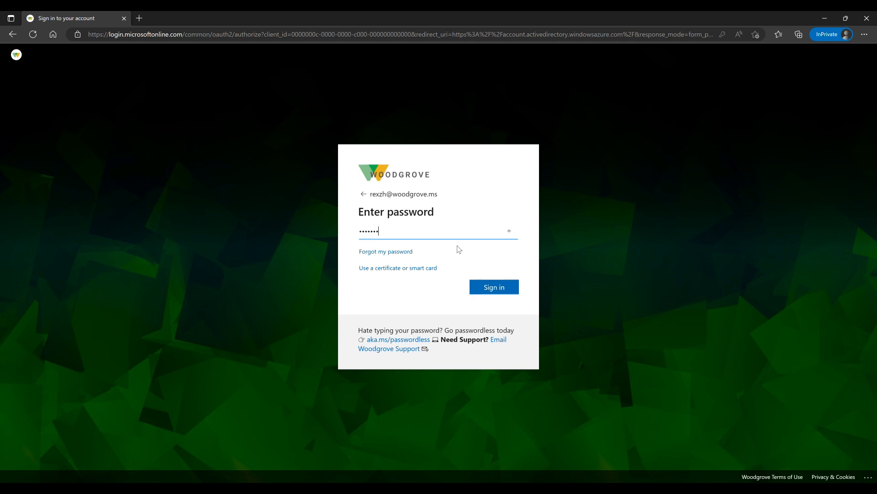
click(493, 286)
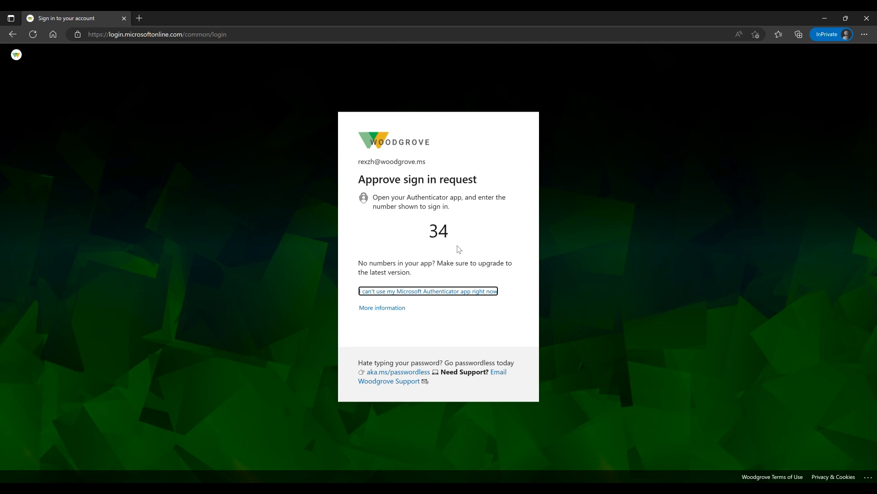
click(428, 291)
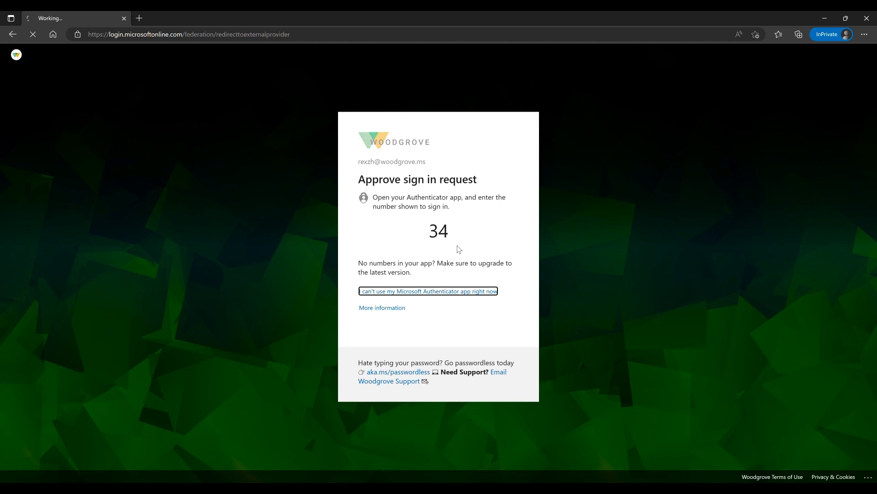